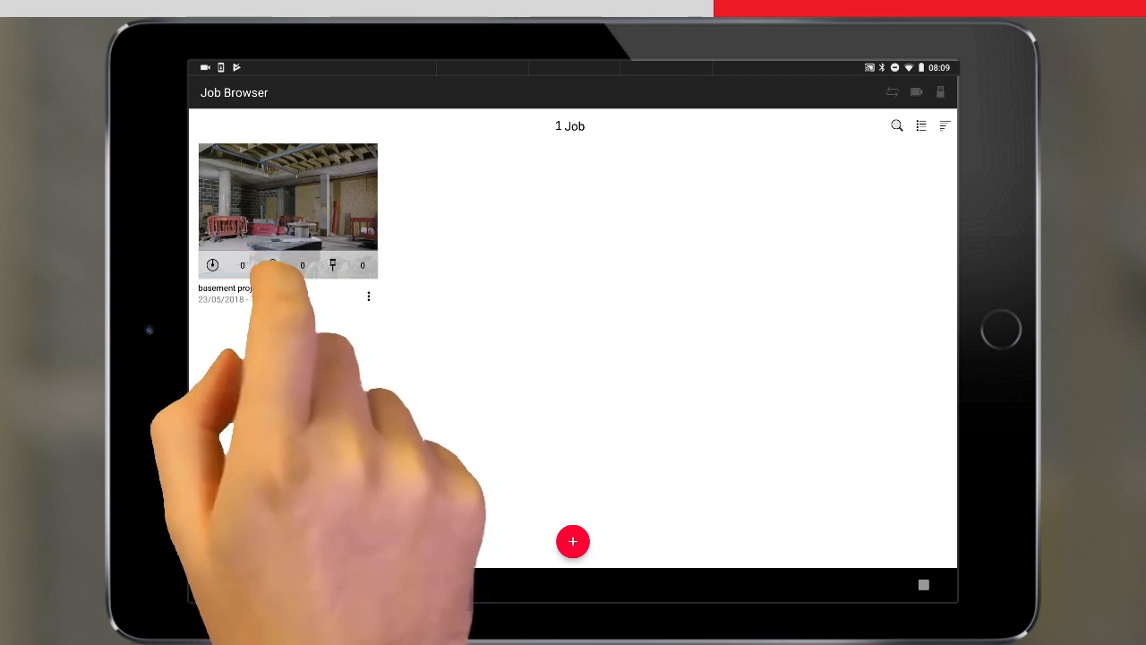
# Open the basement project job from the Job Browser into its empty Map view
pyautogui.click(288, 210)
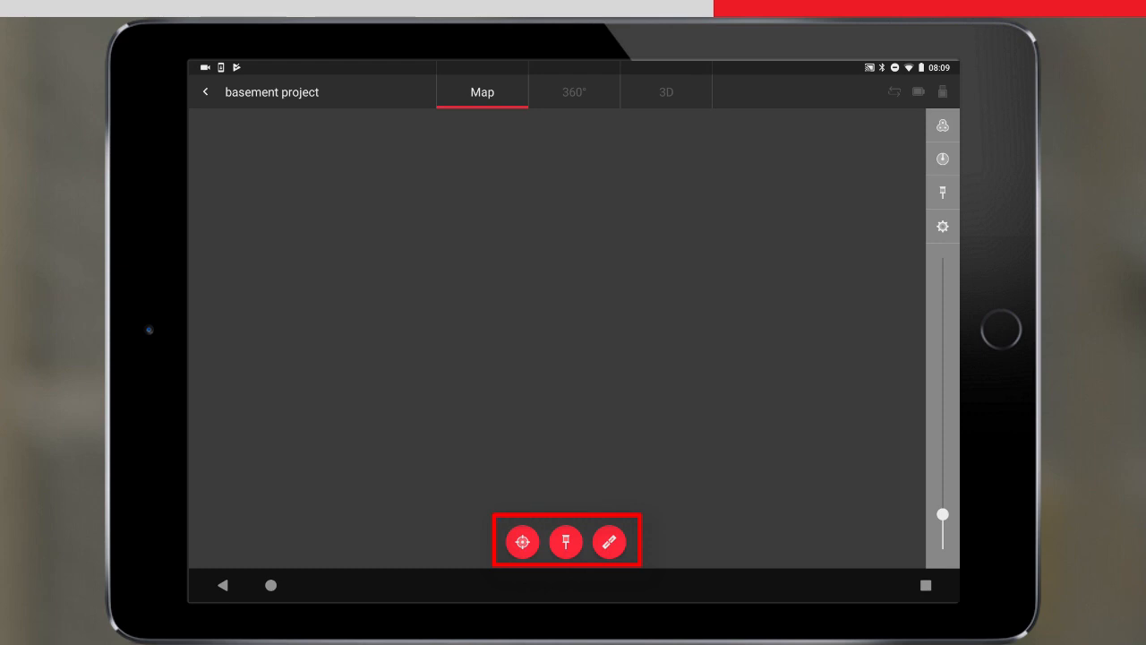
# Begin a new scan setup in Scanner Control, keeping the default name Setup 001
pyautogui.click(609, 541)
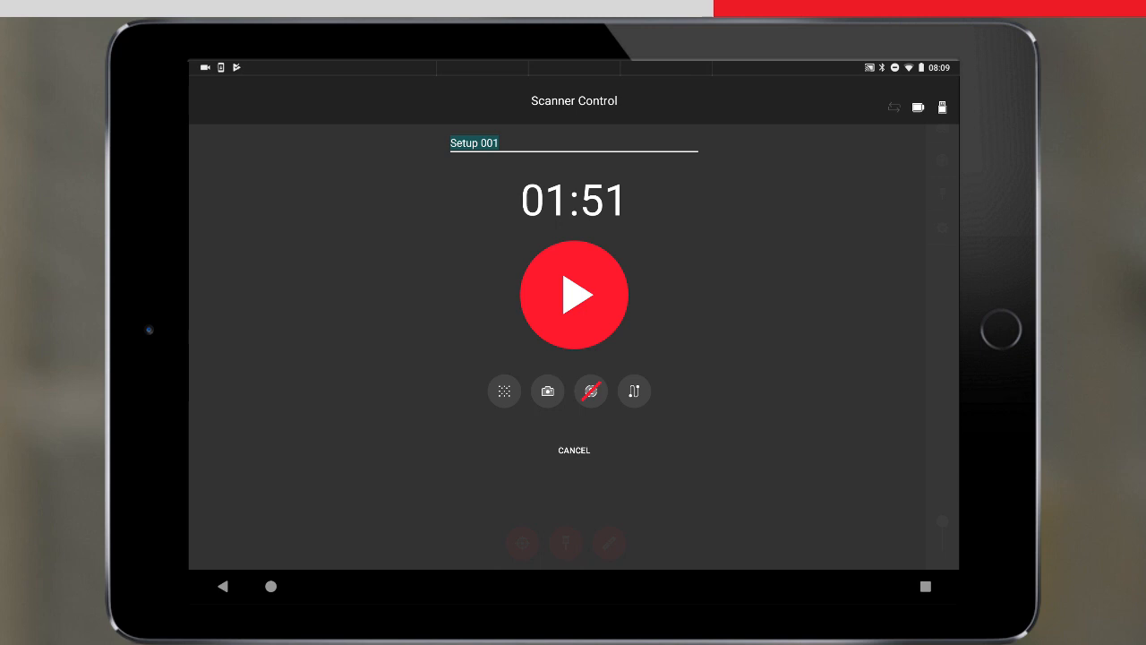
pyautogui.click(475, 142)
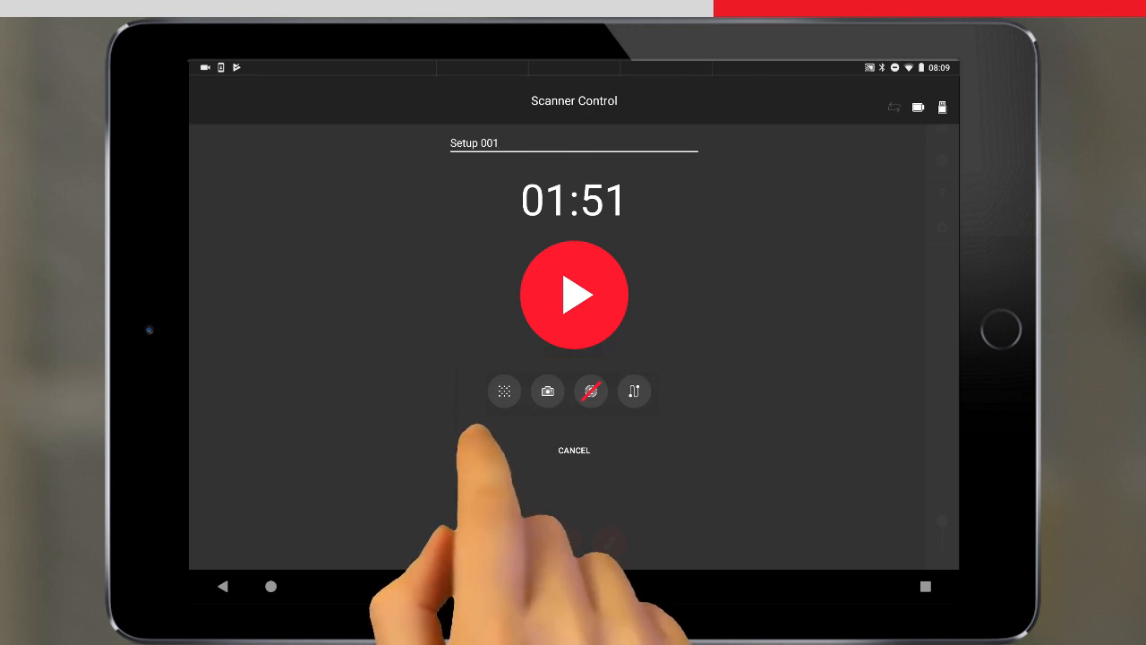
pyautogui.click(503, 390)
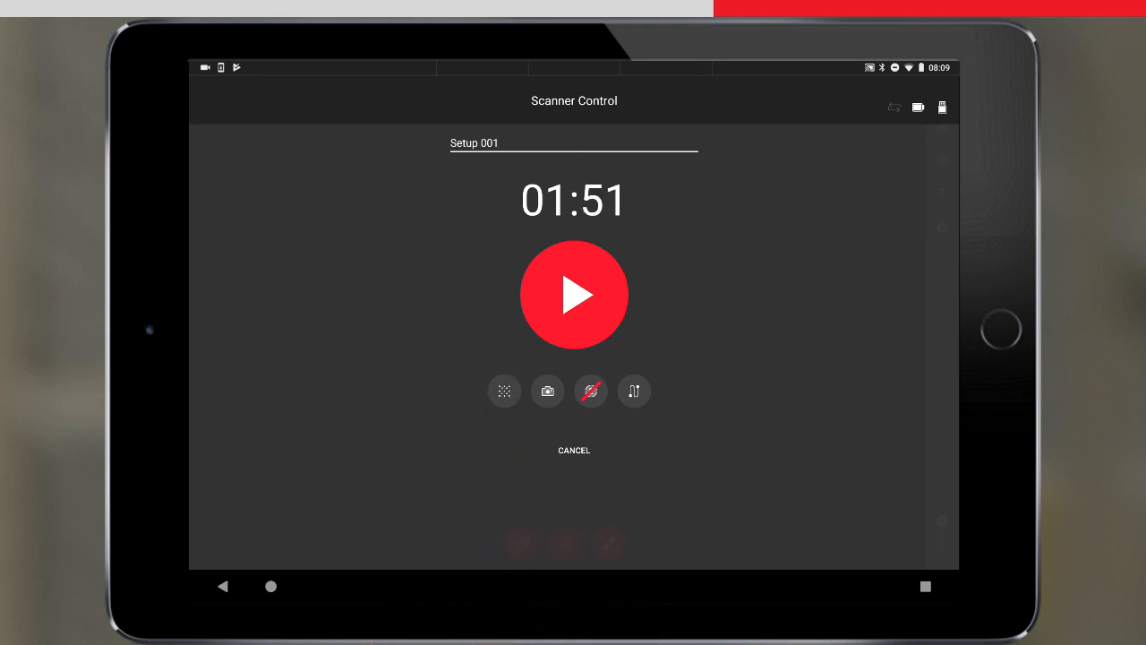
pyautogui.click(547, 391)
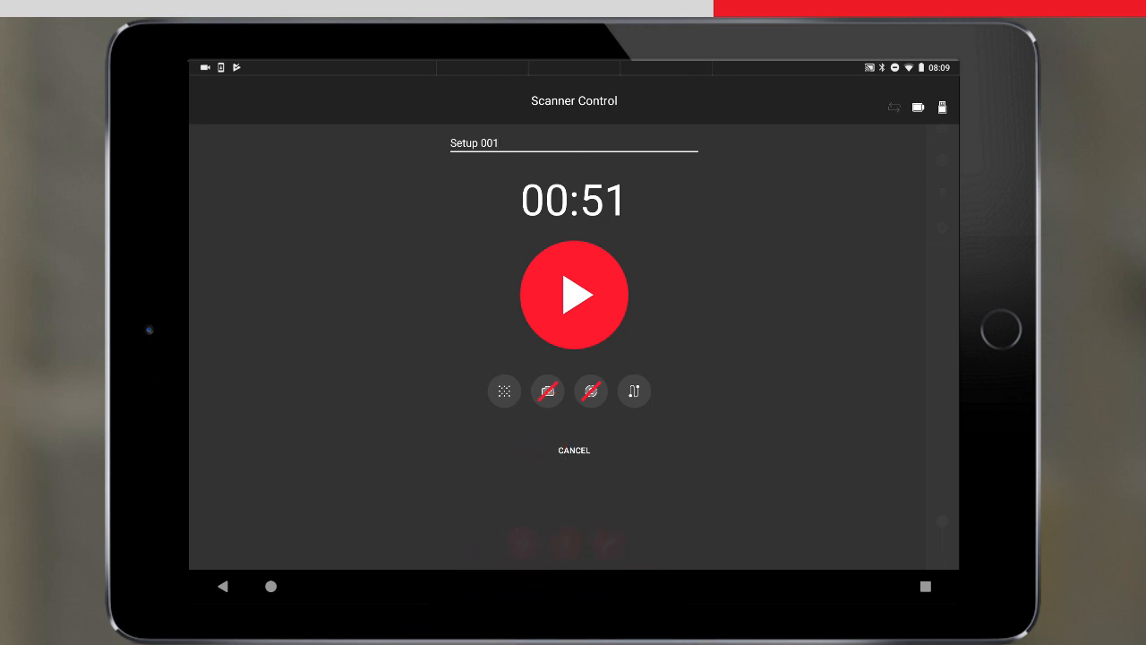
pyautogui.click(547, 390)
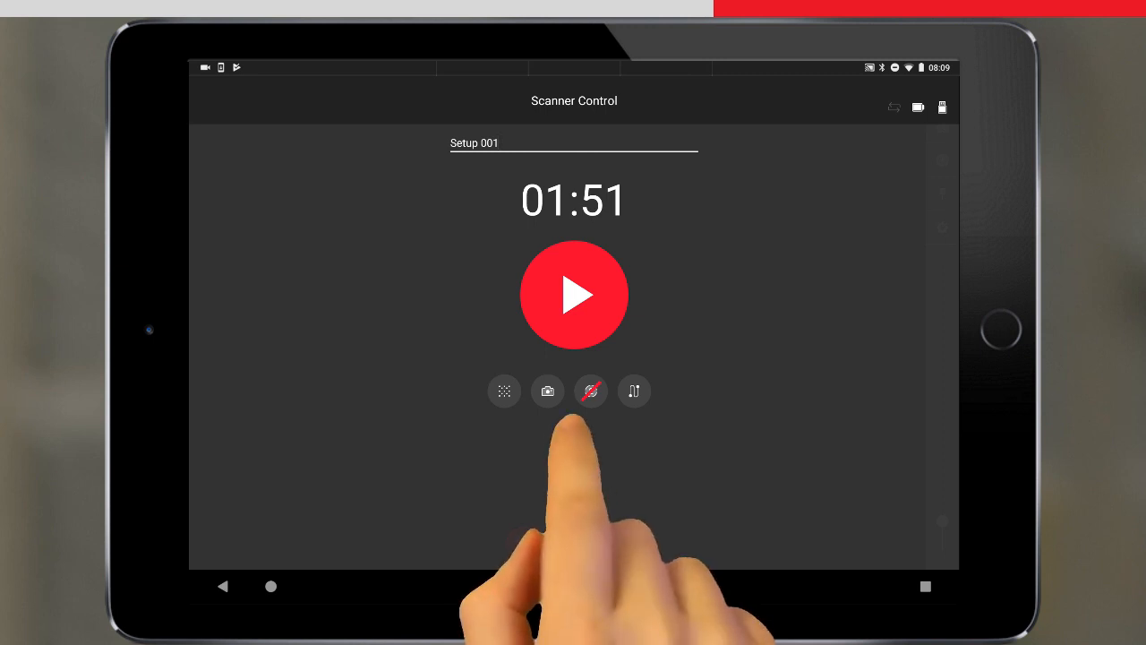
pyautogui.click(590, 391)
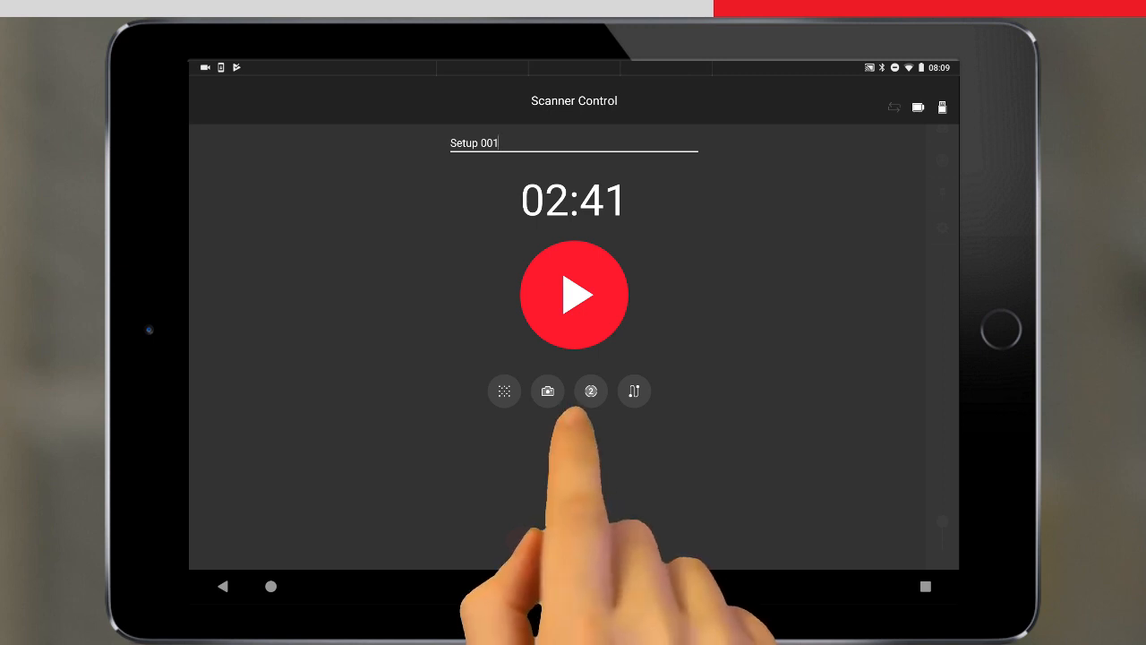
pyautogui.click(590, 390)
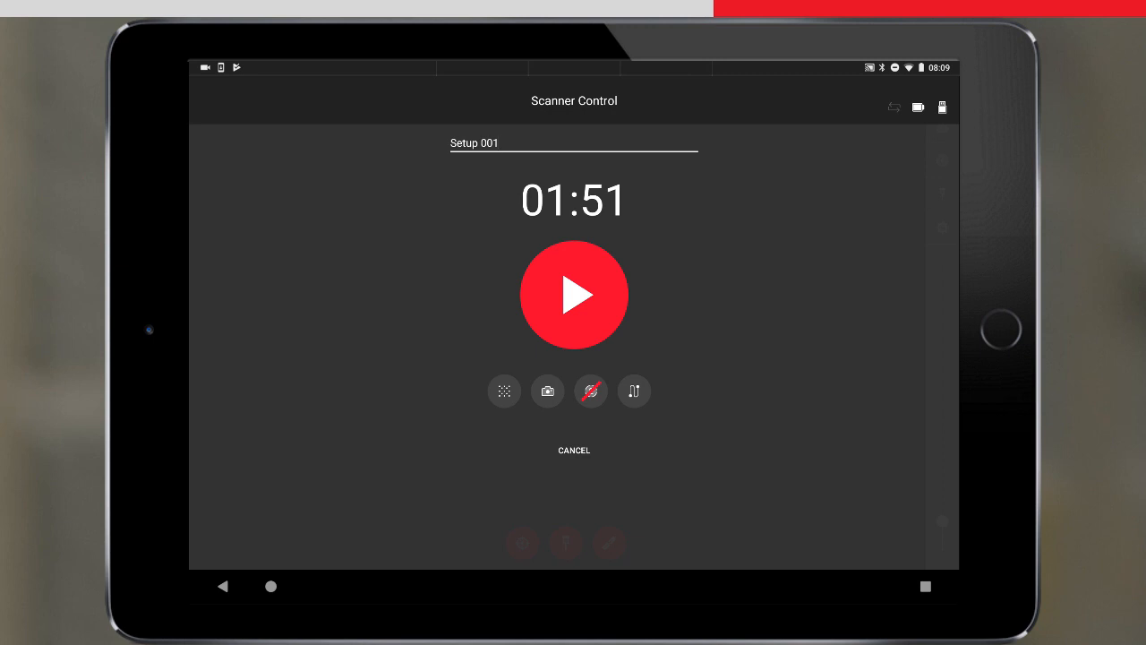
pyautogui.click(634, 391)
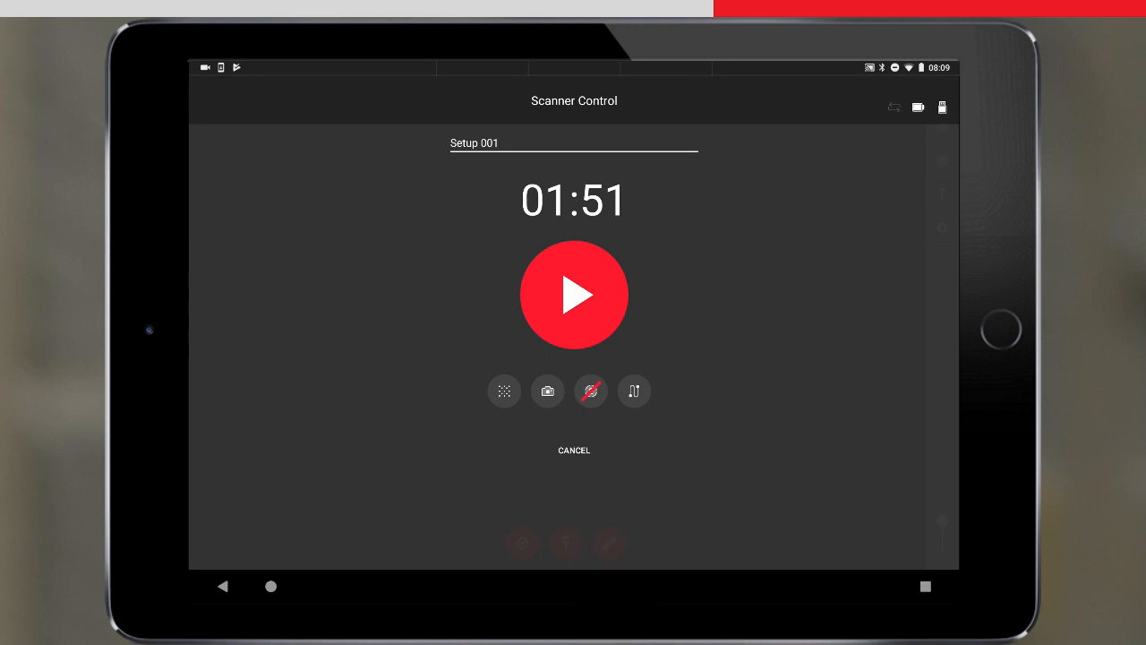
pyautogui.click(573, 294)
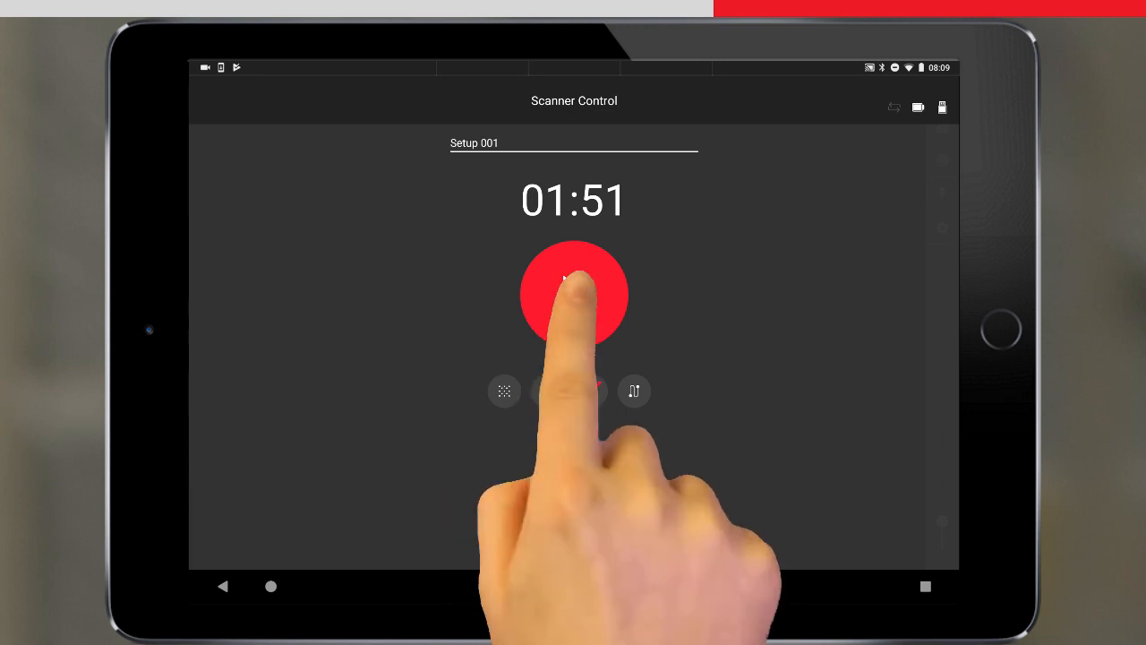
# Start the Setup 001 scan and let it run until setup completion is reported
pyautogui.click(573, 295)
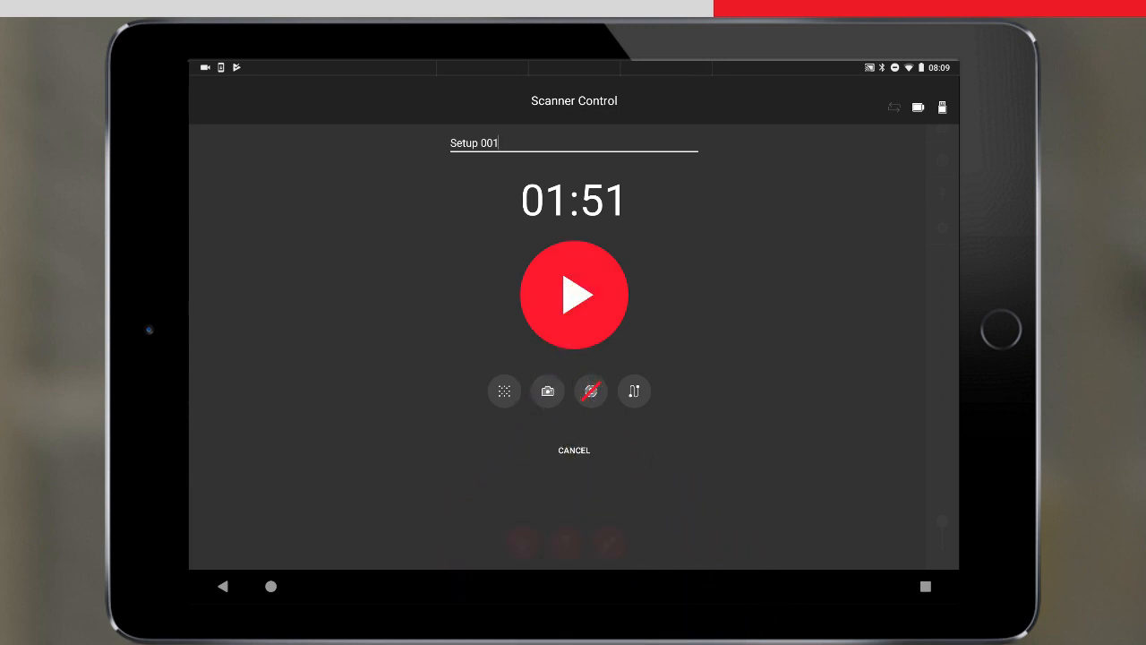
pyautogui.click(574, 295)
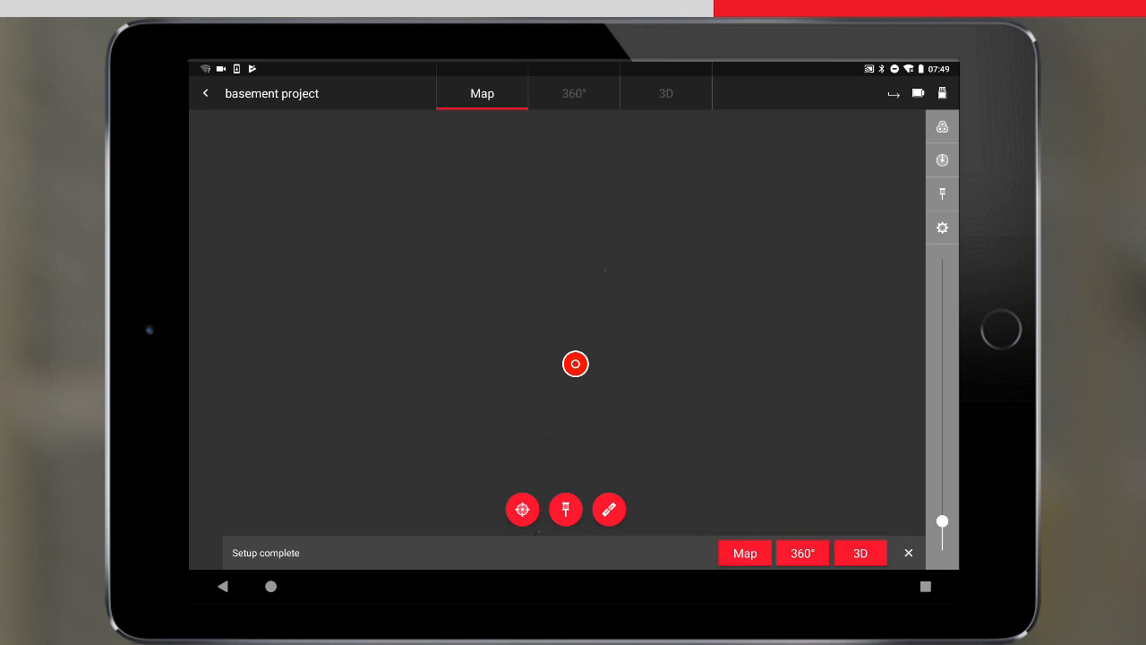
# Load Setup 001's point cloud on the Map and select it for positioning
pyautogui.click(907, 552)
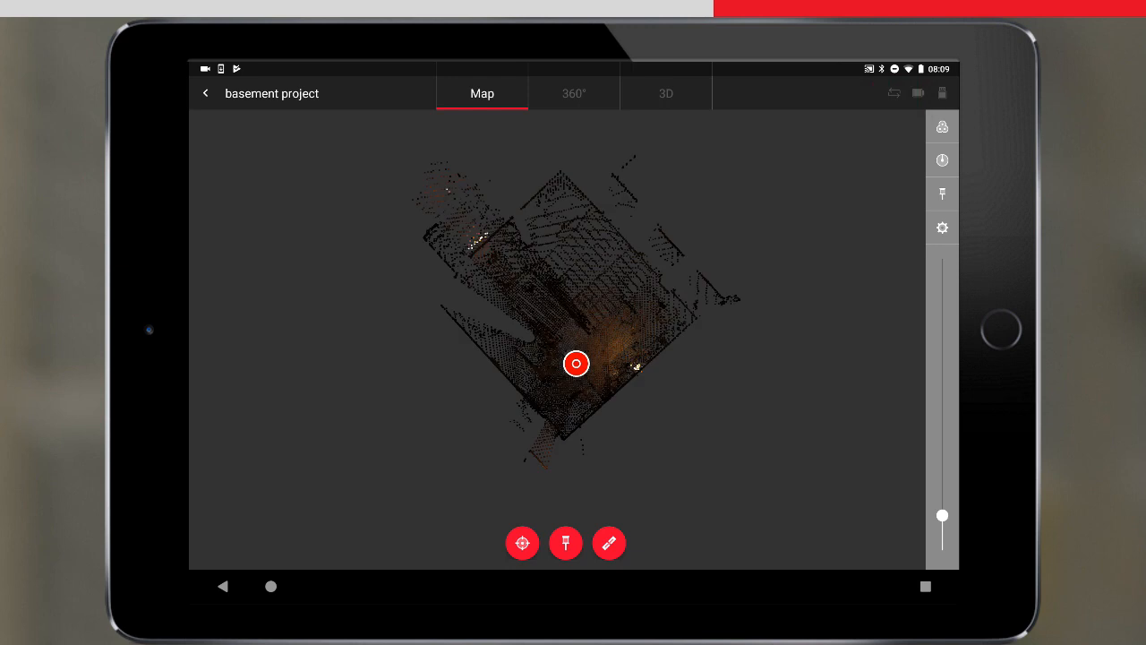
pyautogui.click(575, 364)
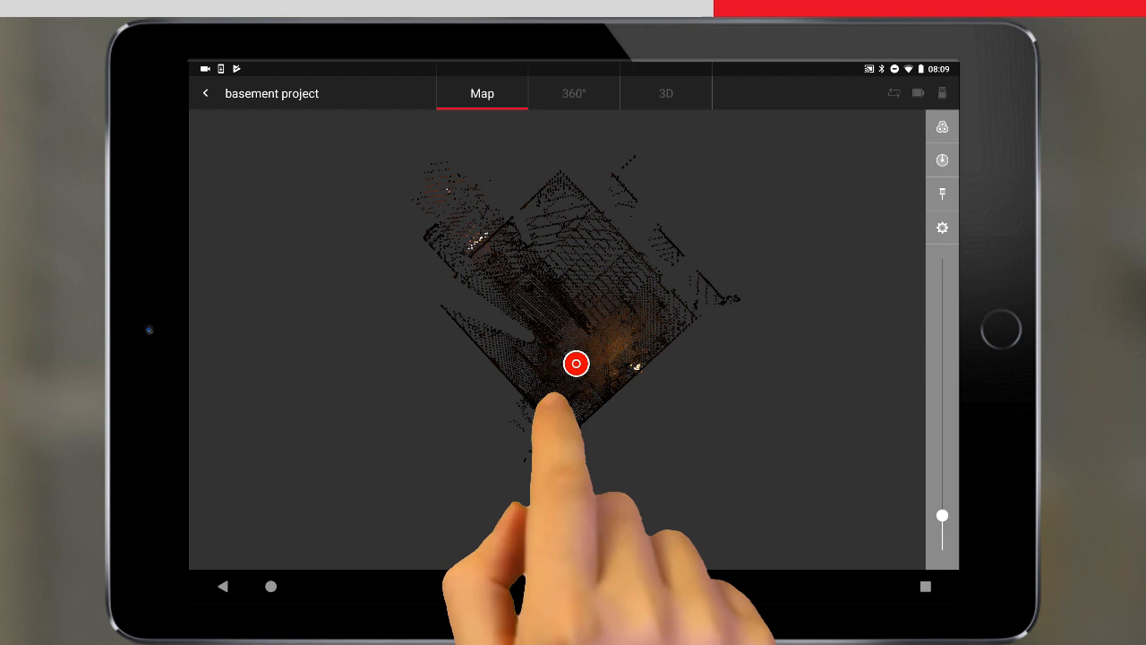
pyautogui.click(575, 364)
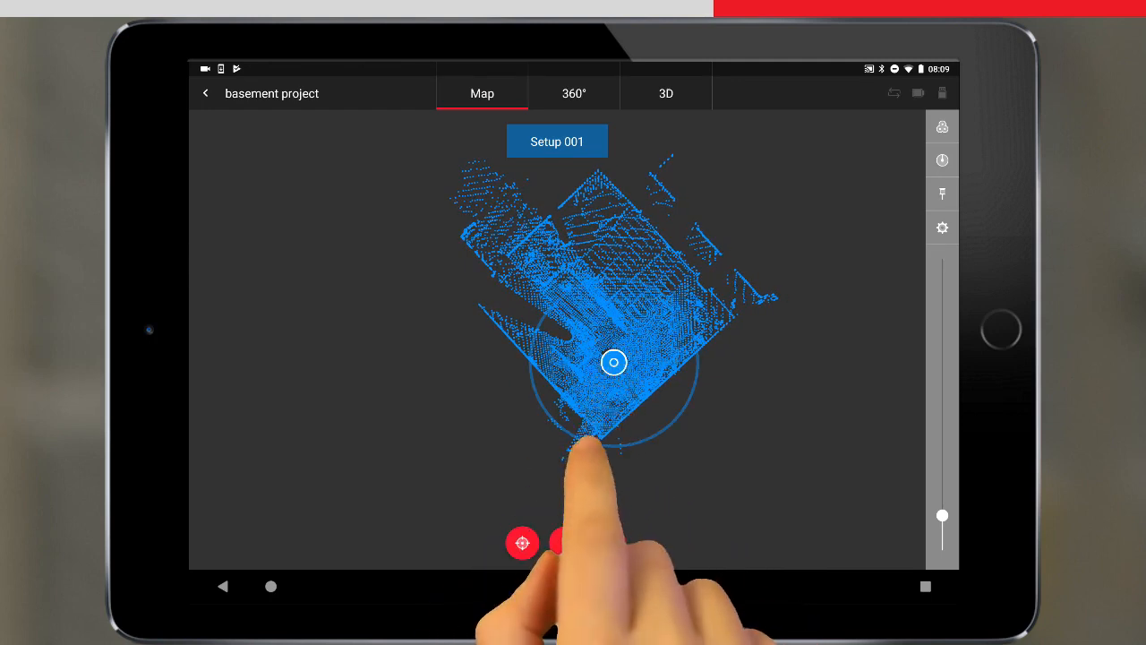
# Drag the blue Setup 001 cloud to a new map position and rotate it about its scan station
pyautogui.moveTo(613, 448); pyautogui.dragTo(613, 277)
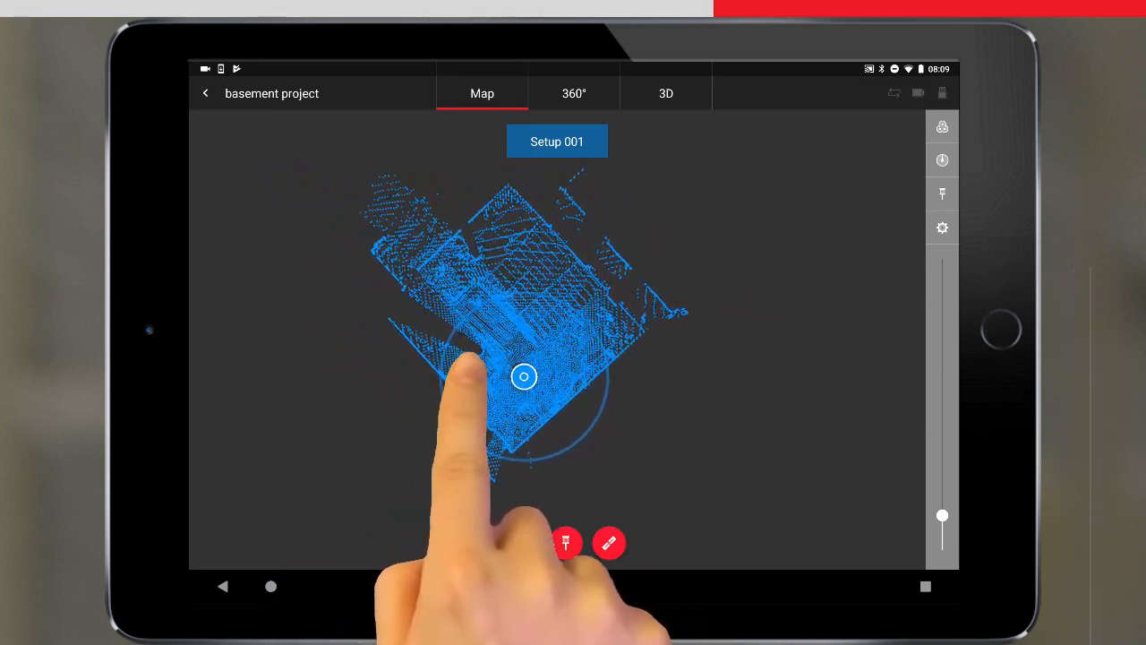
pyautogui.moveTo(524, 376); pyautogui.dragTo(755, 375)
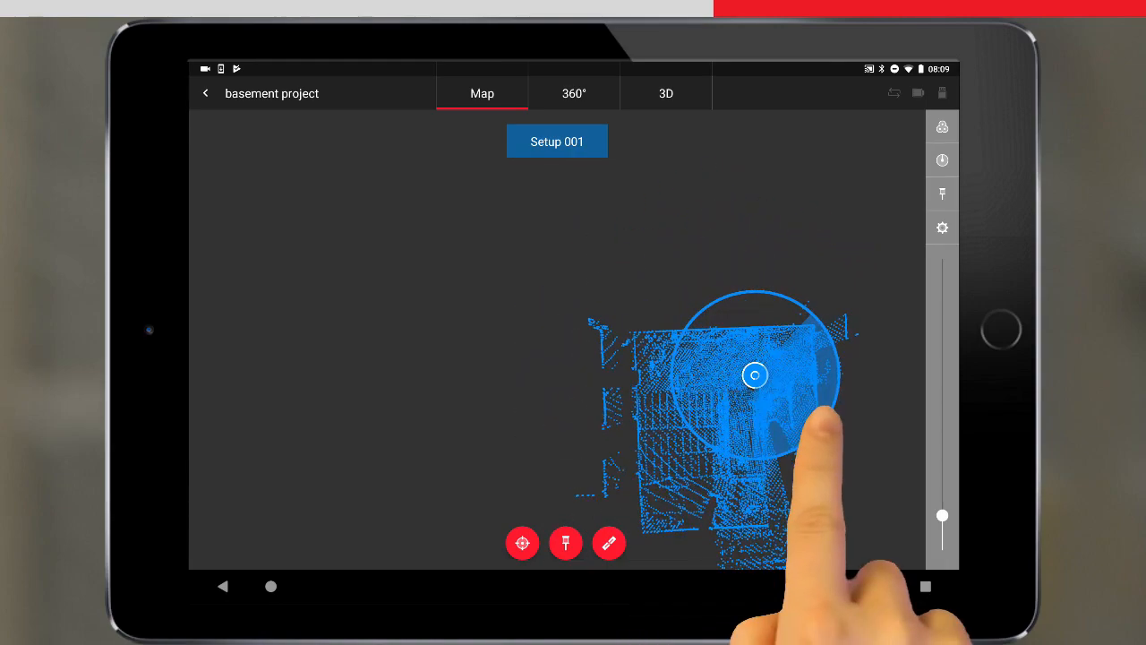
pyautogui.moveTo(787, 421); pyautogui.dragTo(689, 385)
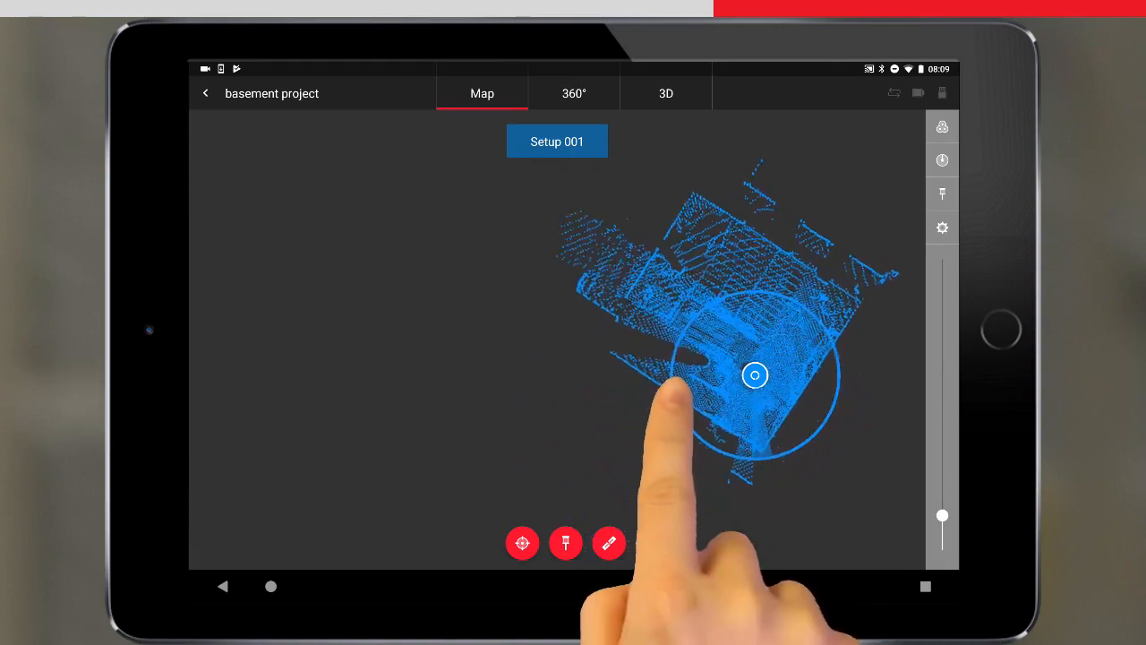